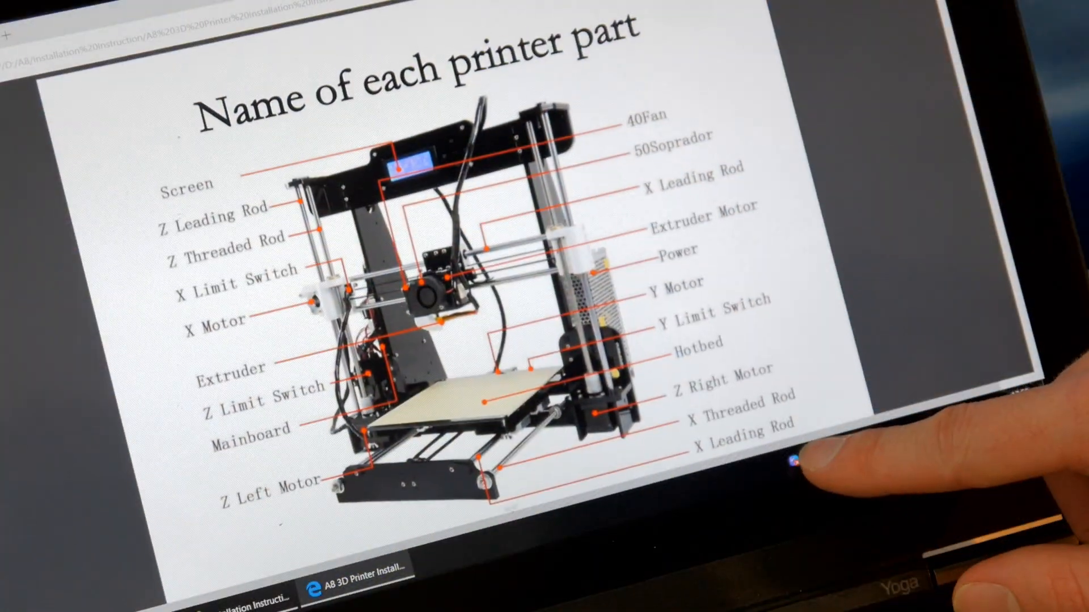
{"action": "scroll", "scroll_direction": "down", "scroll_amount": 3}
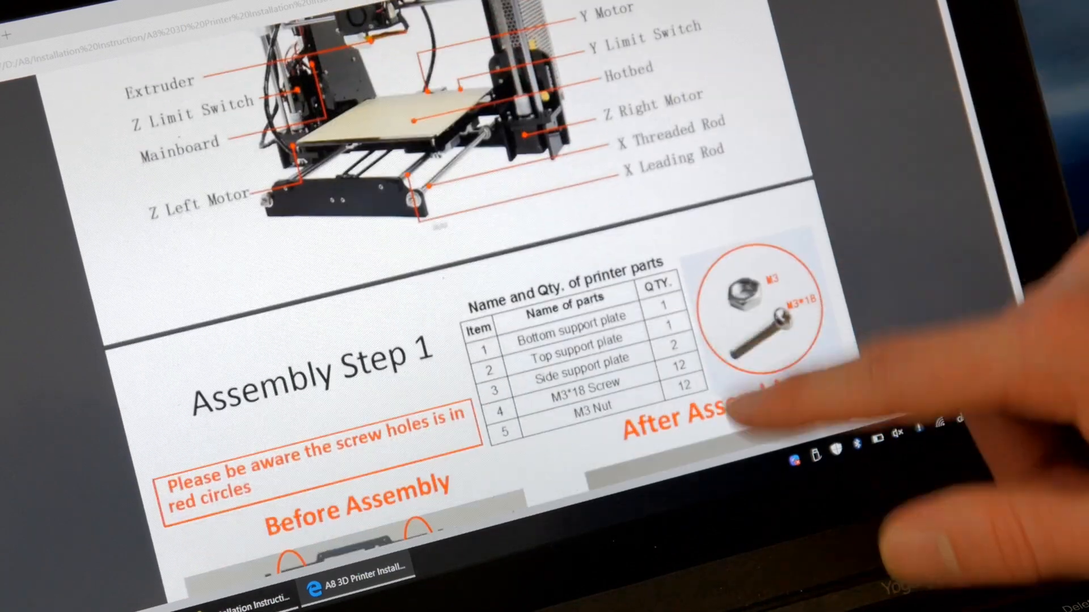